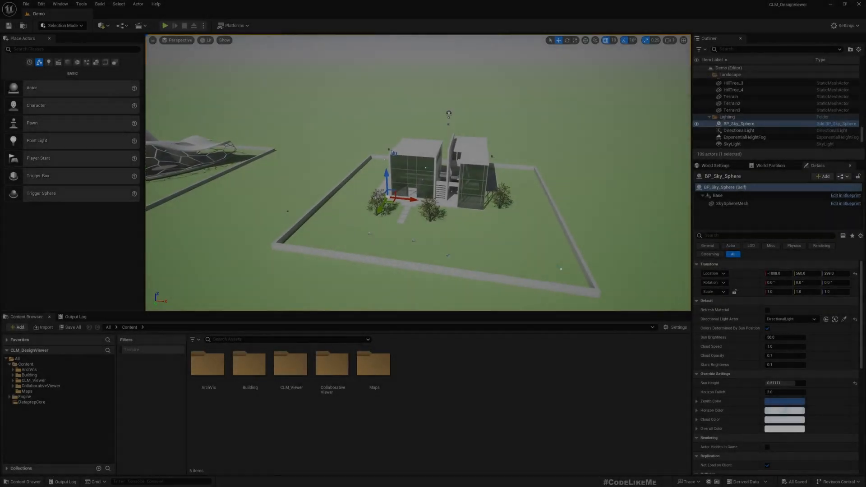
Step: Play the level in the editor and try one of the Building A/B buttons
click(164, 25)
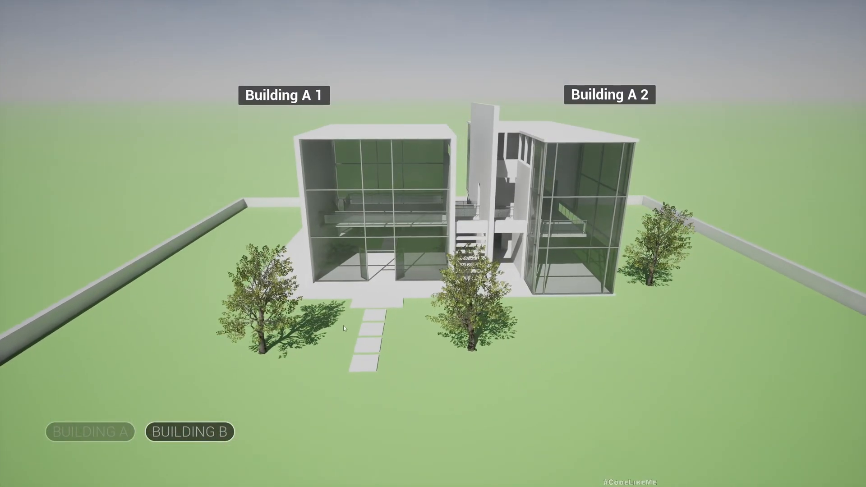
click(188, 431)
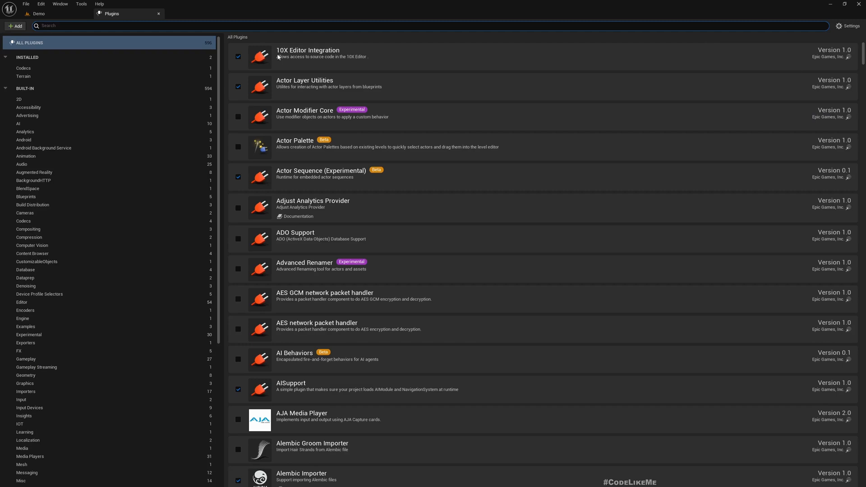
text(take)
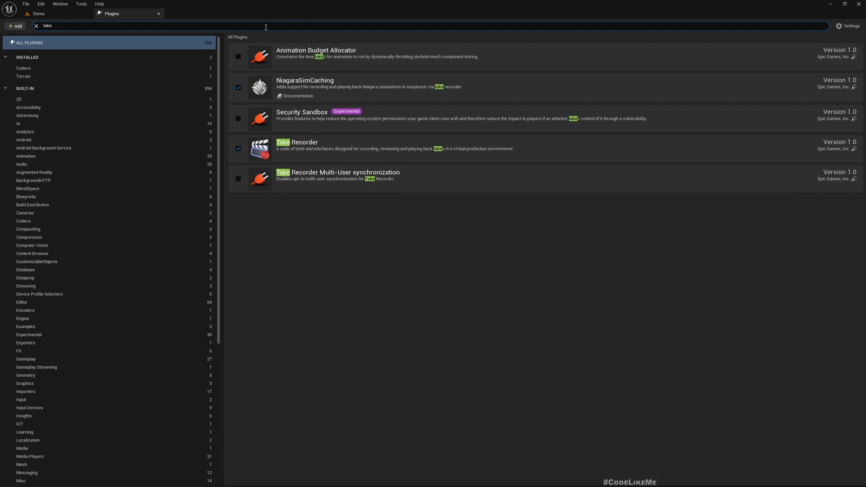
mouse_move(331, 154)
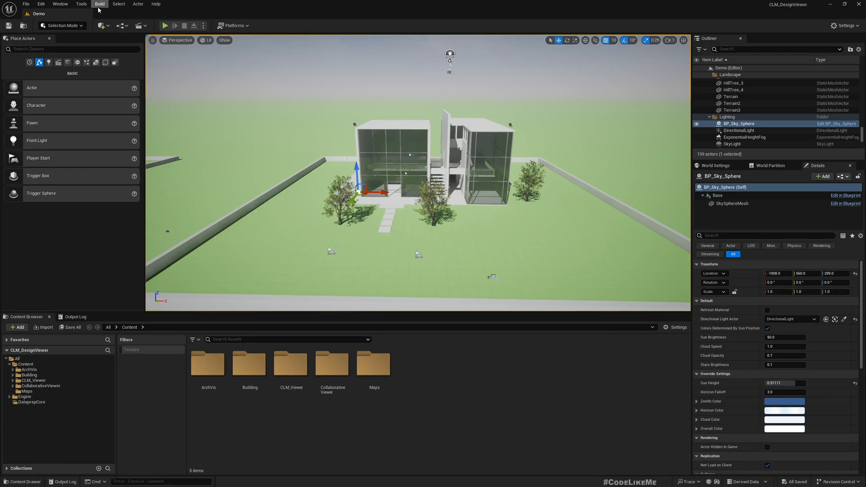
Step: Bring up the Take Recorder panel from the Window > Cinematics menu
click(60, 4)
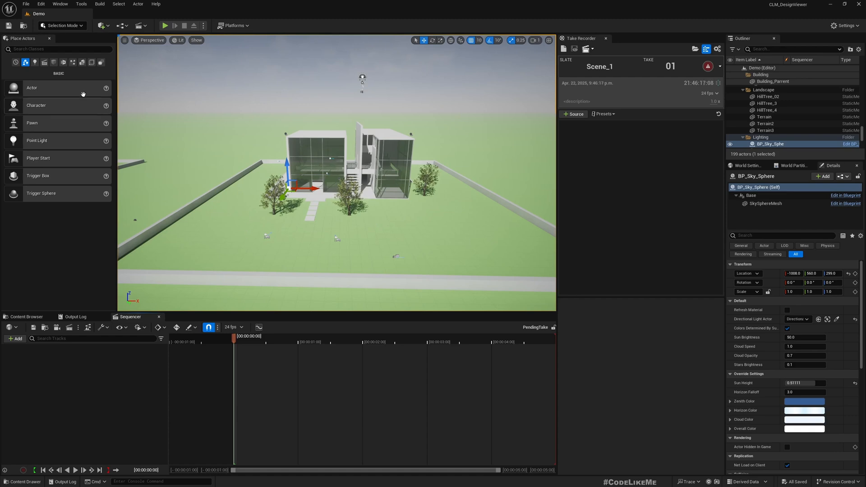
Step: Search 'cine' in Place Actors and drop a Cine Camera Actor into the level
text(cin)
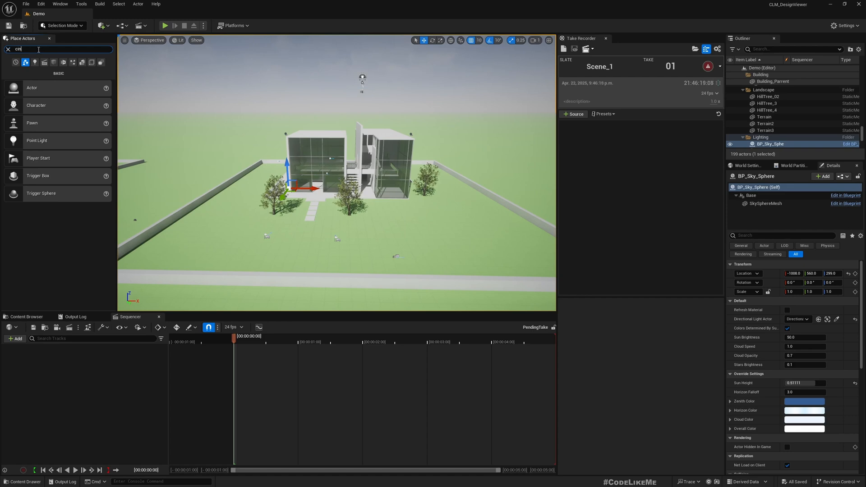
text(cine)
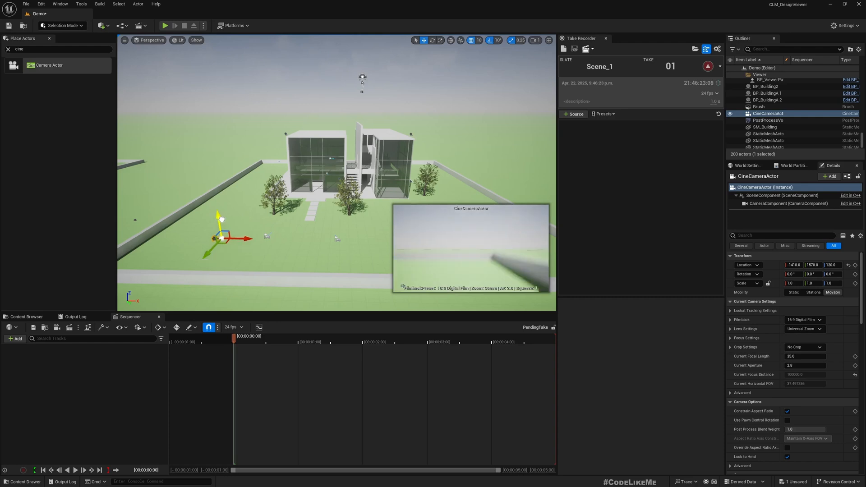
drag(217, 215, 213, 182)
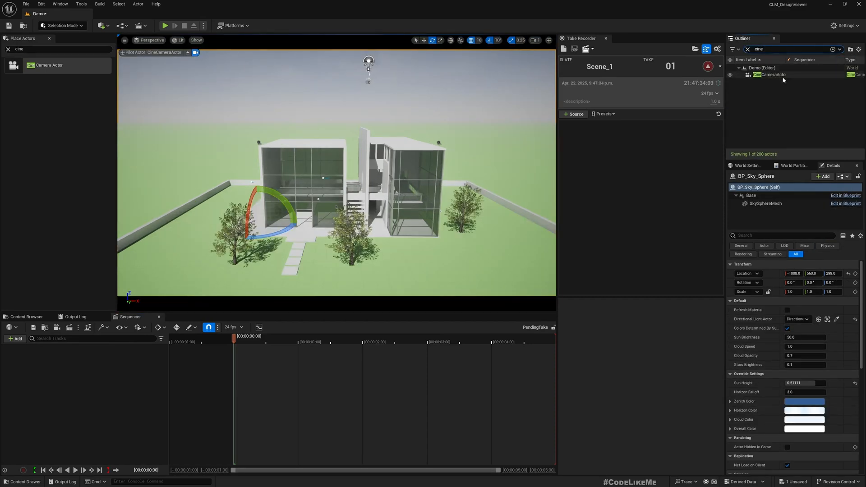
Step: Select the CineCameraActor and go to the Level Blueprint
click(769, 75)
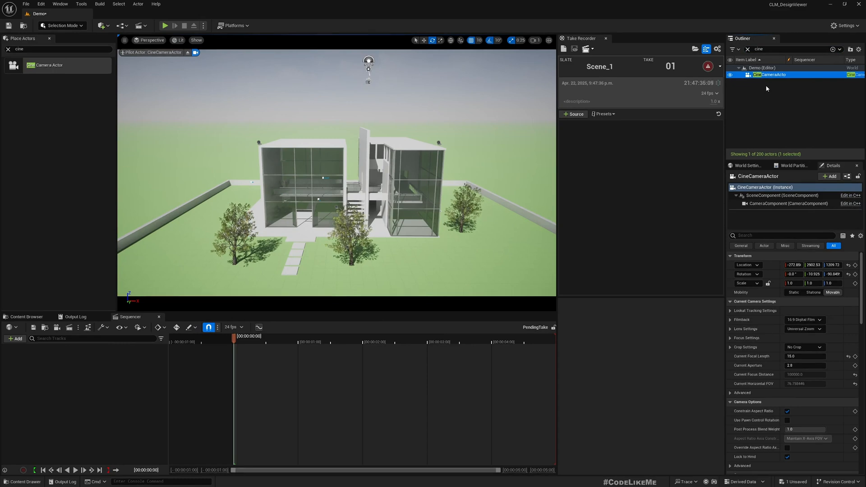
click(137, 25)
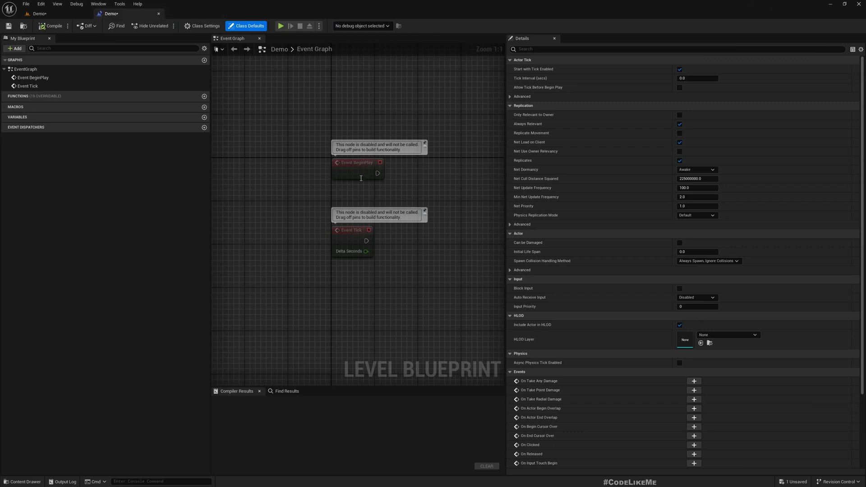
Step: Add a CineCameraActor reference feeding a Set Actor Location And Rotation node on Tick
right_click(361, 178)
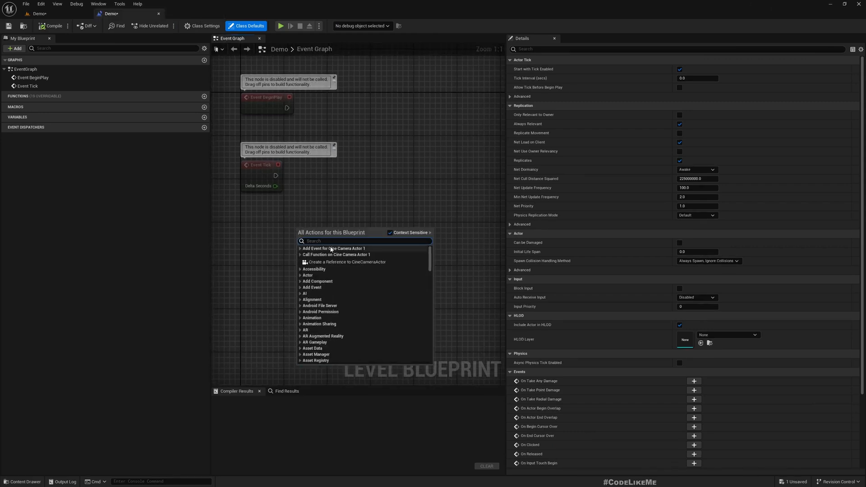
click(346, 261)
text(set locationa)
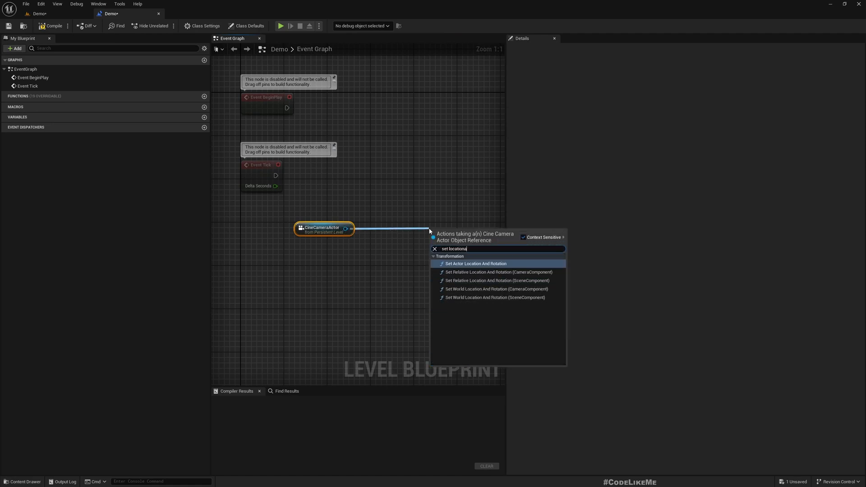
click(476, 263)
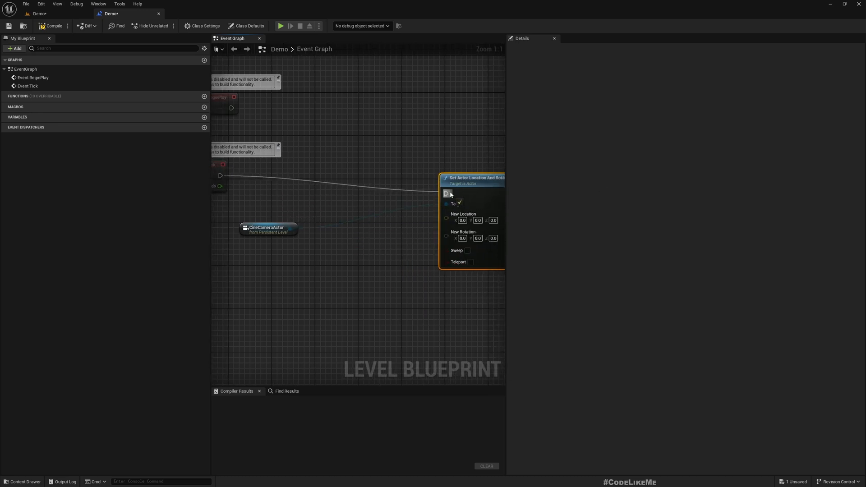
scroll(down, 3)
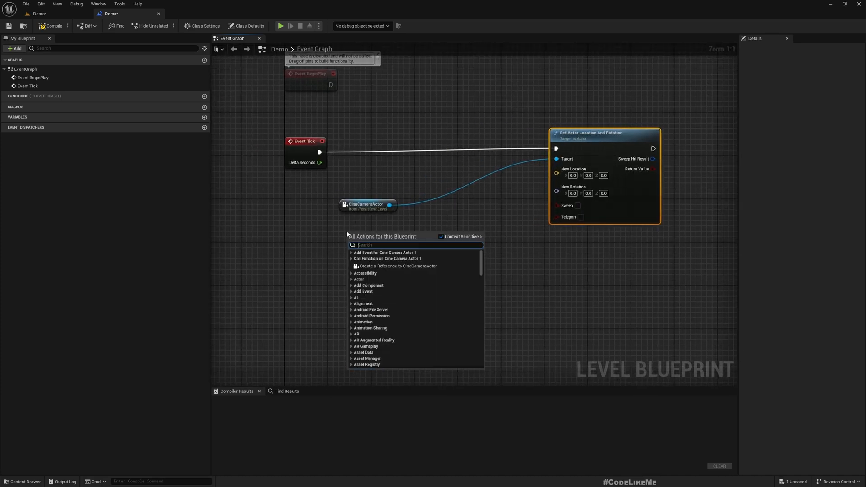
Step: Add Get Player Camera Manager and pull Get Camera Location/Rotation from its return value
text(get player c)
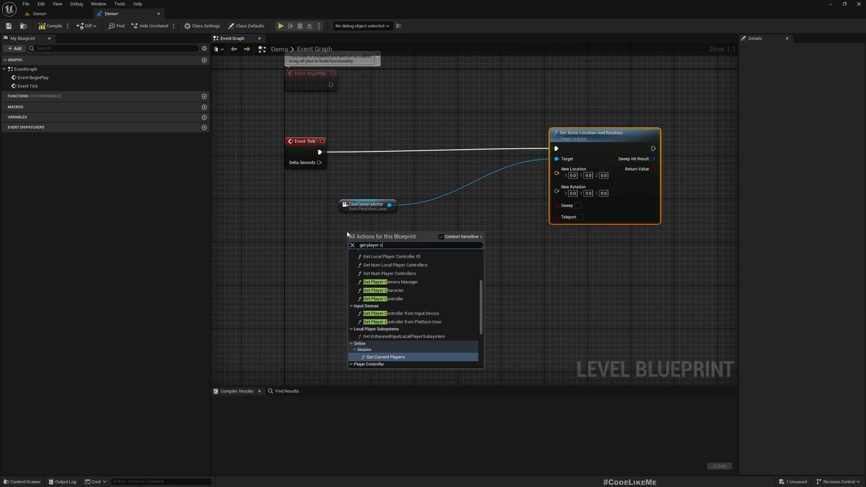
click(389, 282)
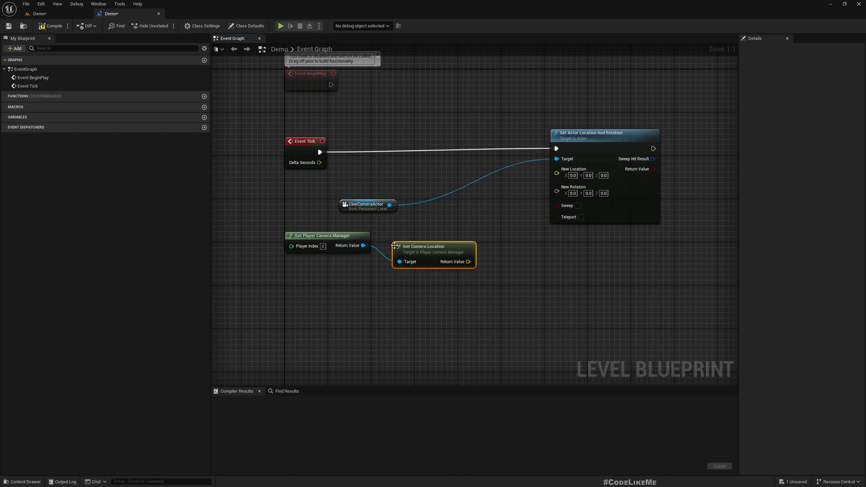
drag(363, 245, 388, 288)
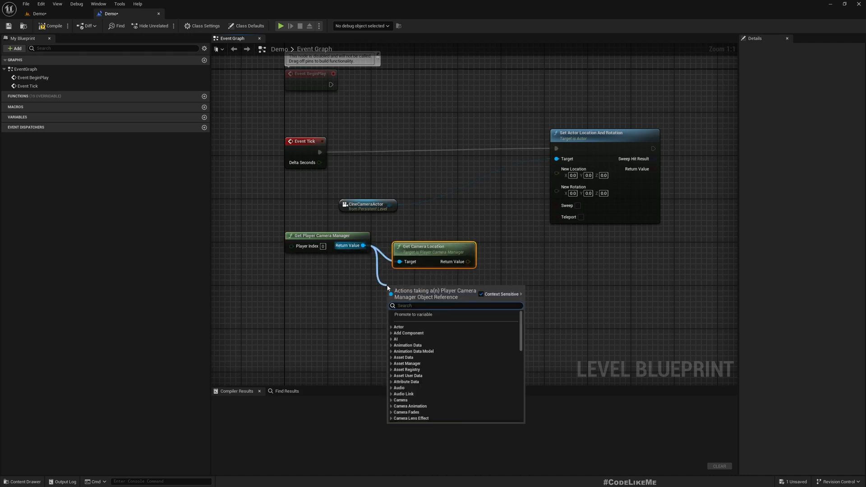
text(get camera)
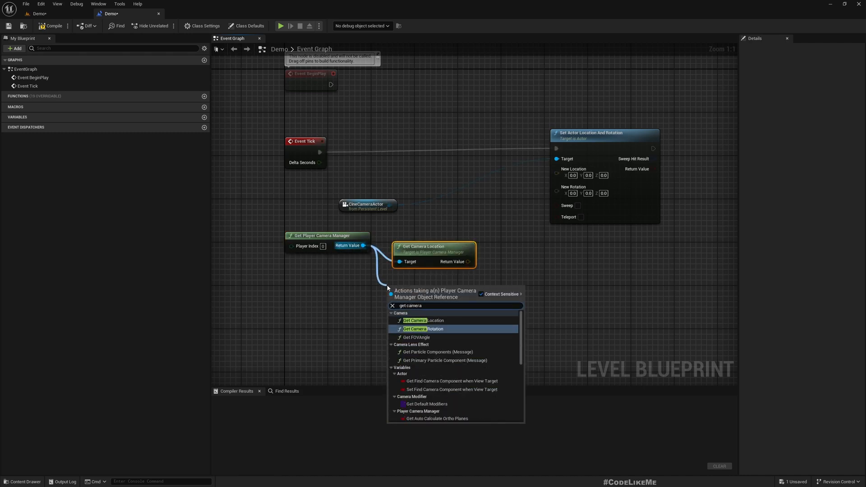
click(421, 328)
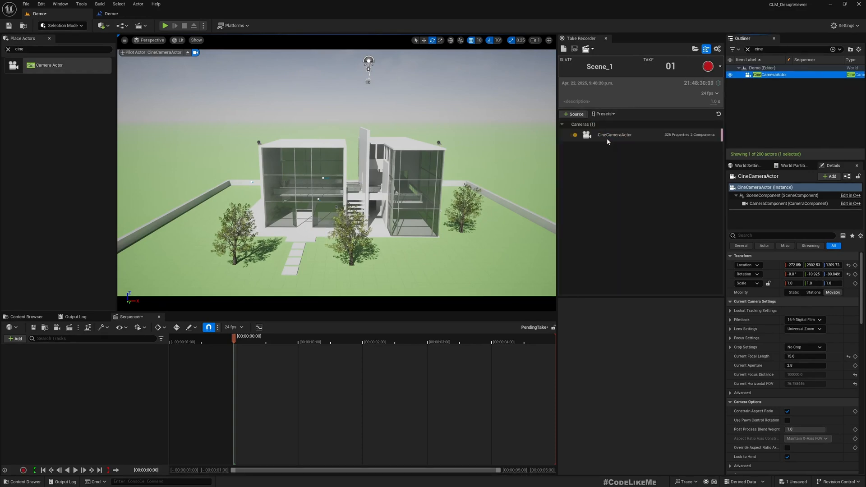
Step: Select the CineCameraActor source in Take Recorder to show its recording settings
click(614, 135)
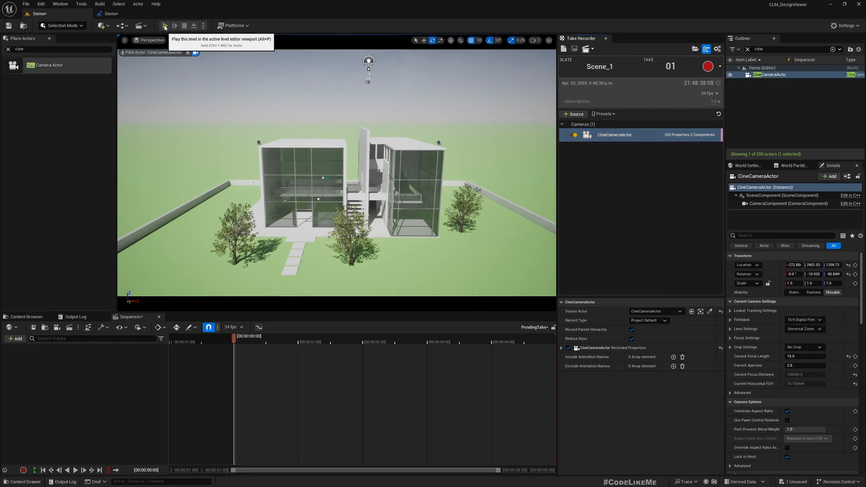
Step: Start play-in-editor and record a take of the mirrored player camera
click(164, 25)
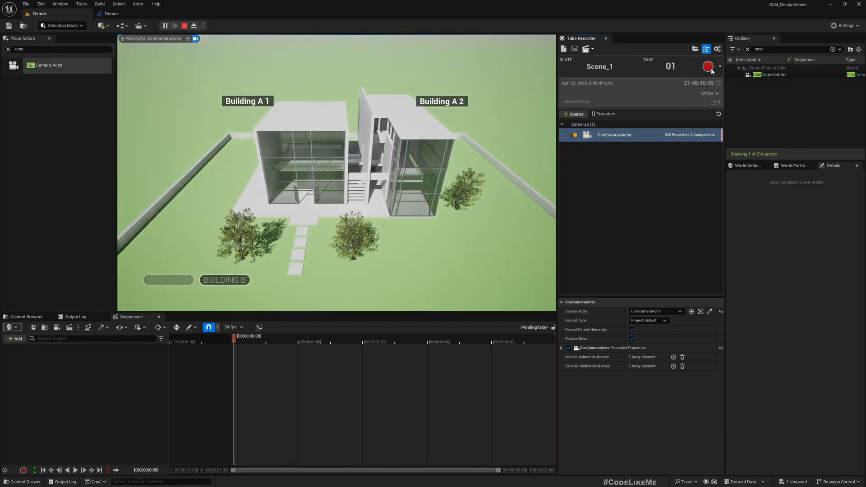
click(708, 66)
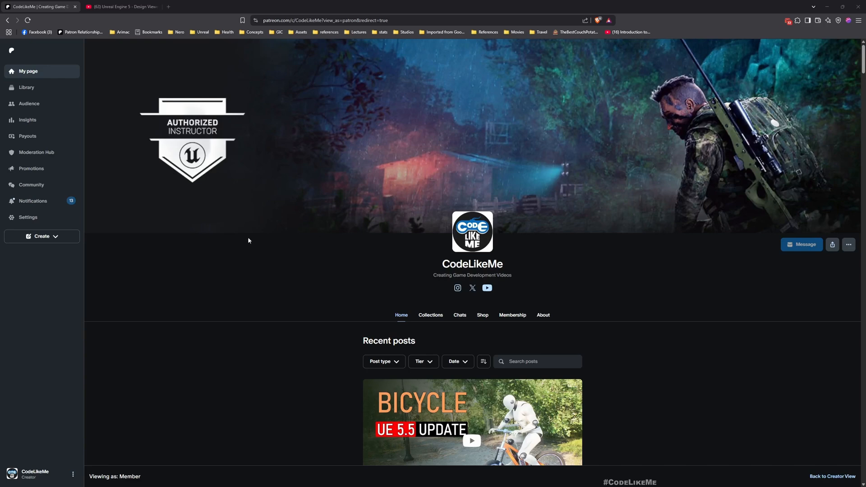
Step: Scroll through the Patreon tutorial posts, then switch to the Design Viewer System YouTube playlist
scroll(down, 3)
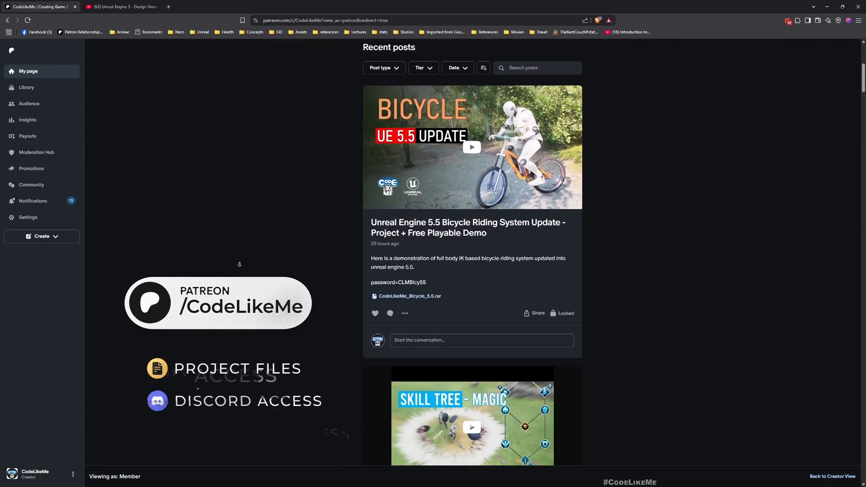
scroll(down, 3)
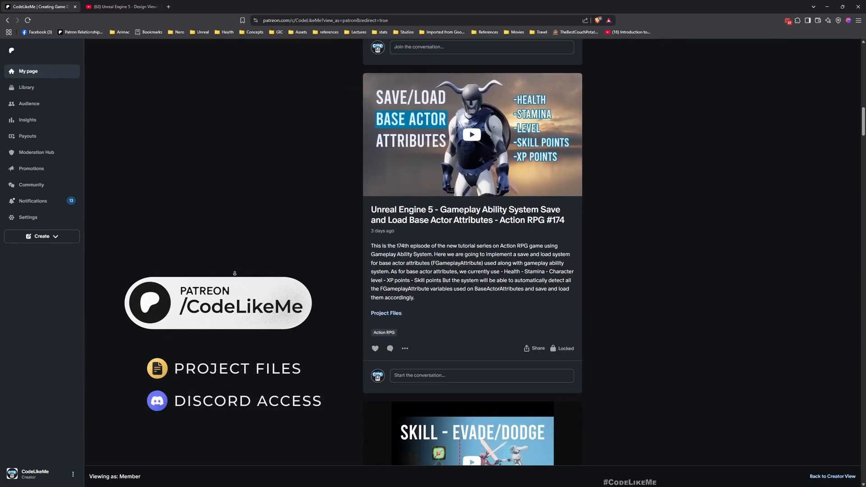
scroll(down, 3)
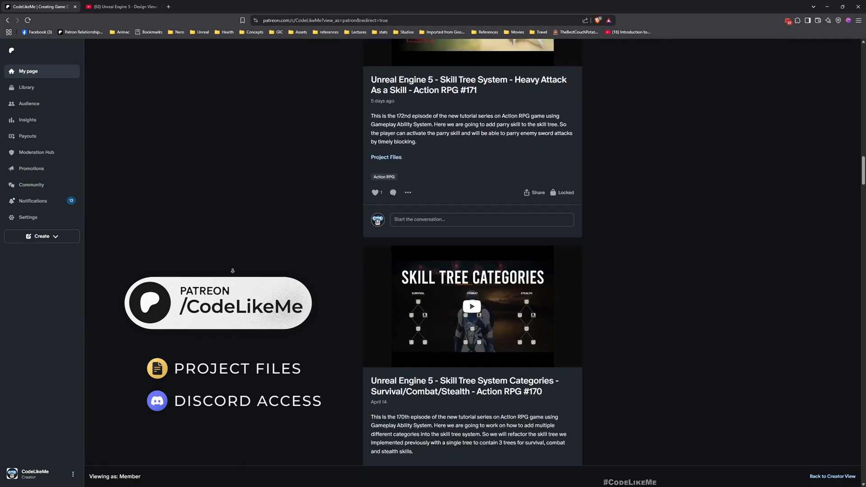
scroll(down, 3)
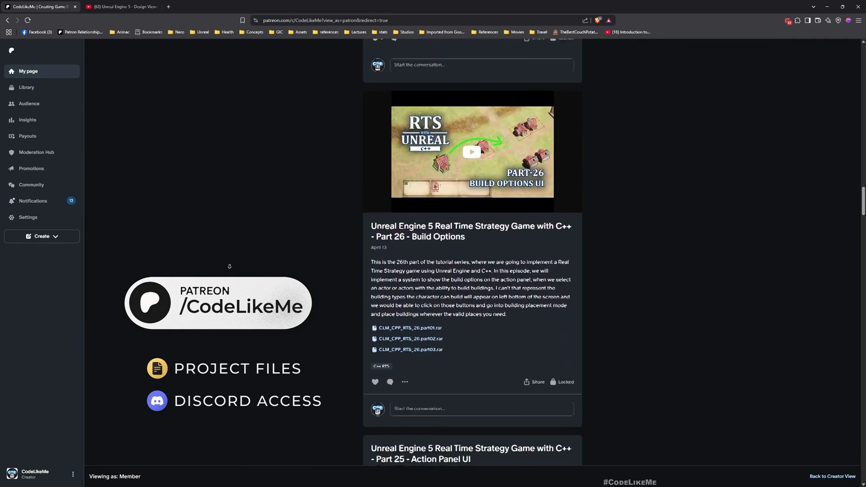
scroll(down, 3)
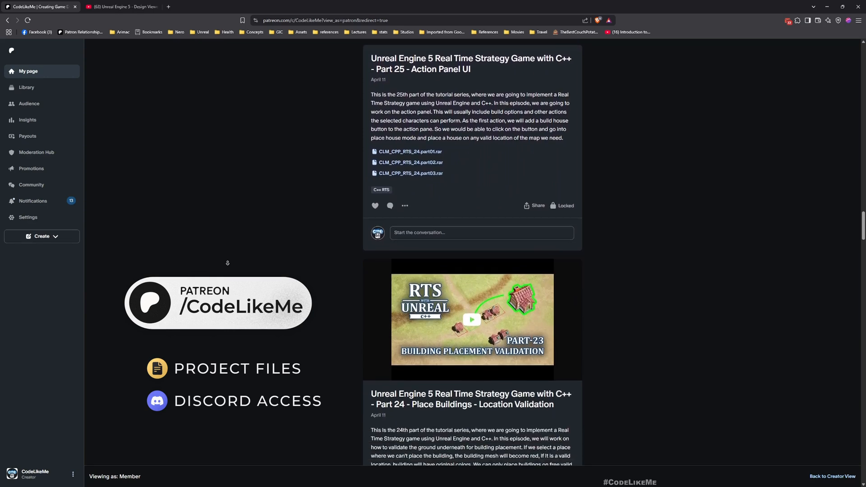
scroll(down, 3)
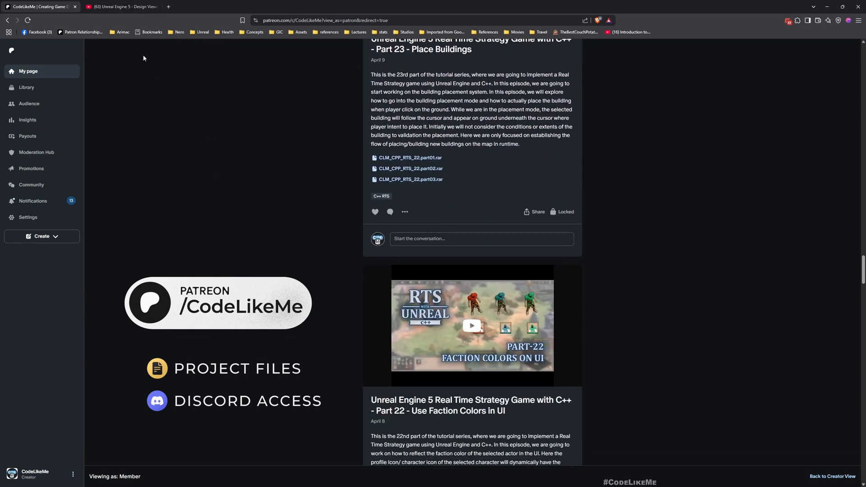
click(120, 7)
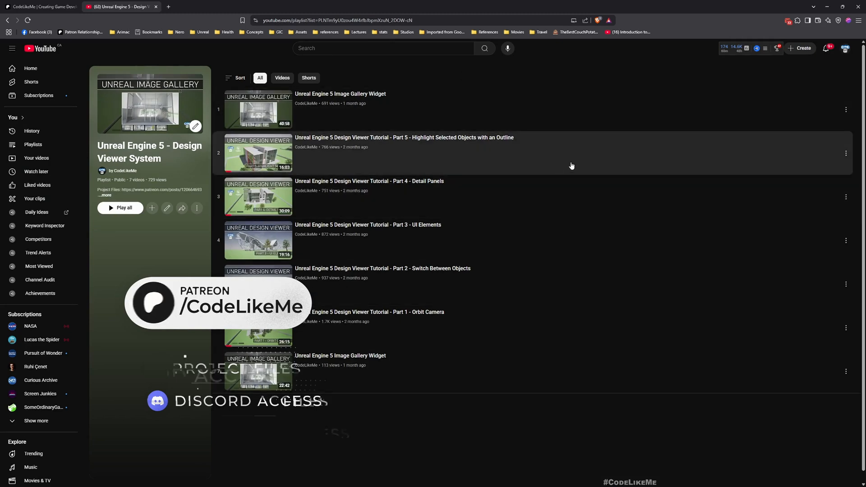